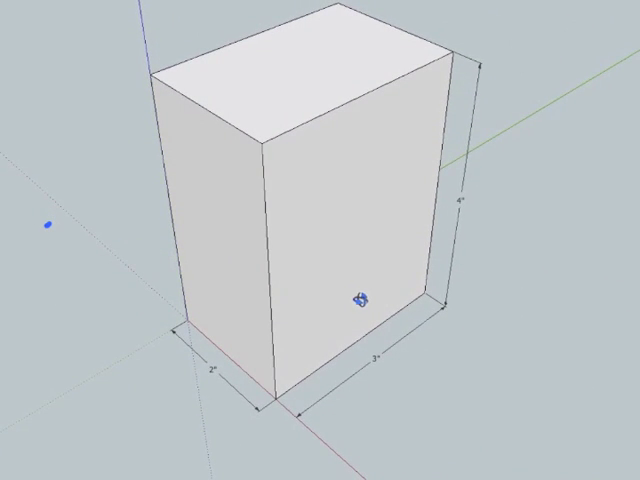
{"action": "mouse_move", "coordinate": [358, 298]}
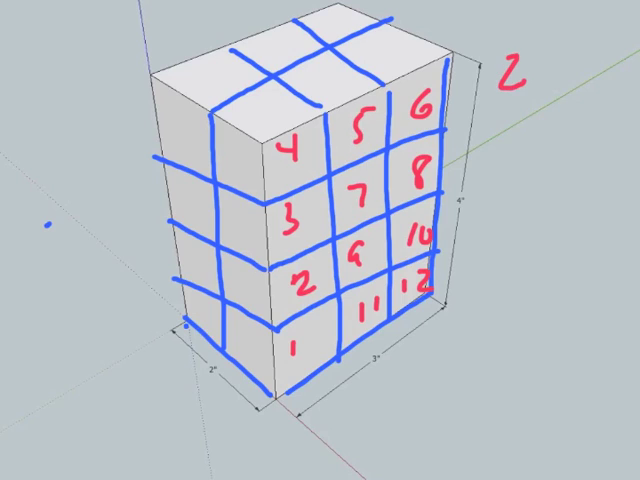
{"action": "type", "text": "4."}
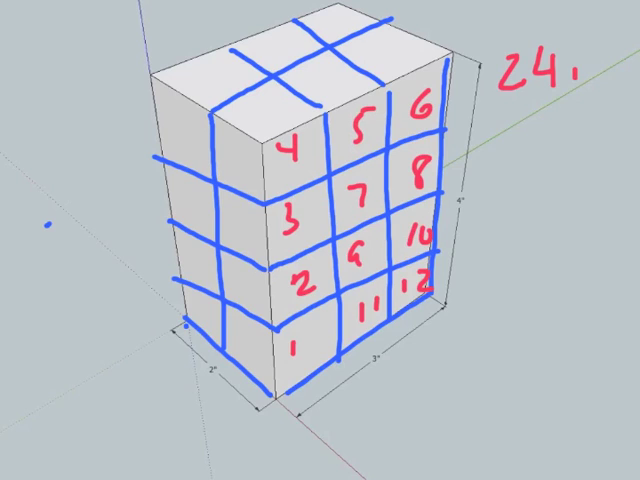
{"action": "type", "text": "in³"}
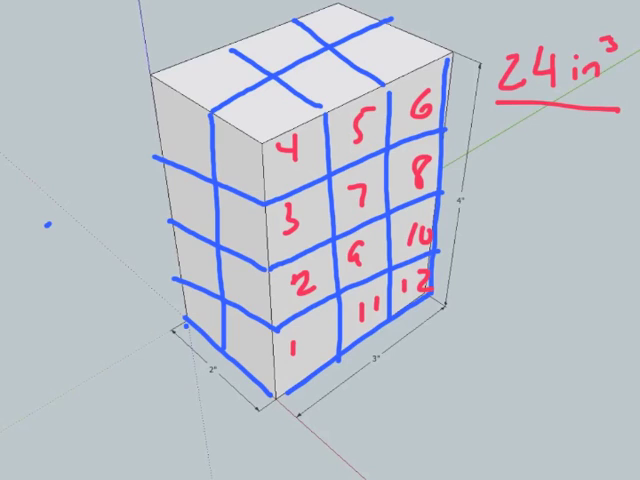
{"action": "type", "text": "Volume"}
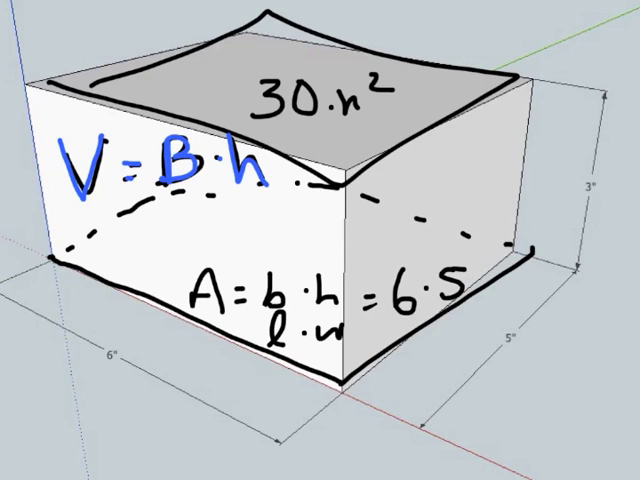
{"action": "type", "text": "30."}
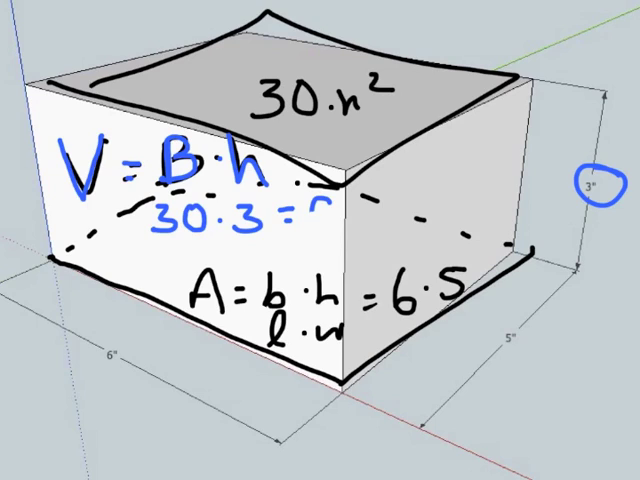
{"action": "type", "text": "90in"}
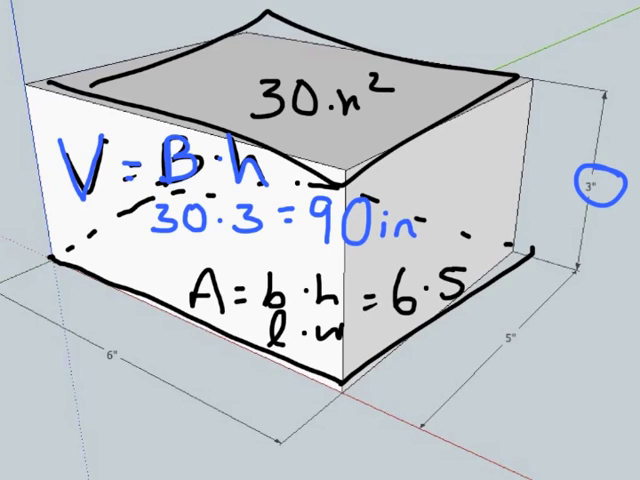